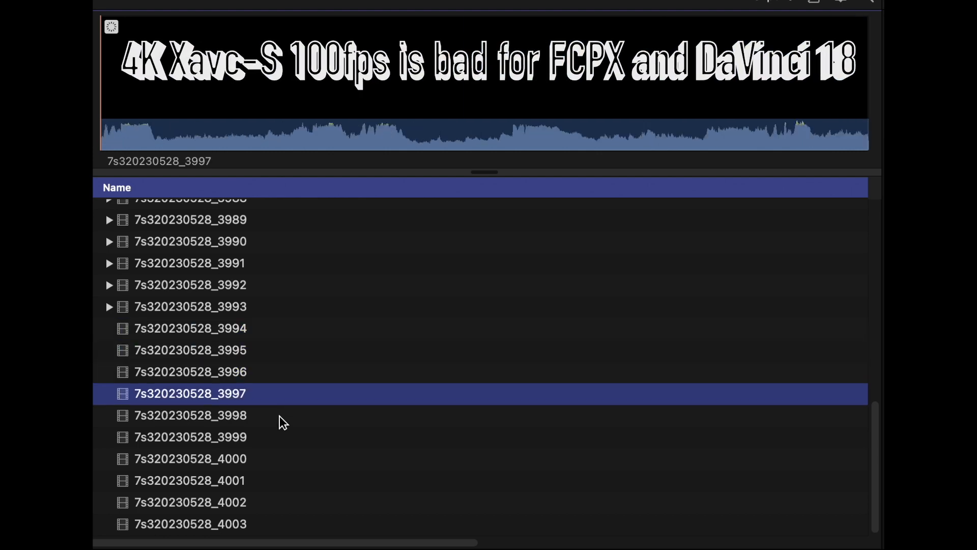
Preview clips 7s320230528_3997 and 7s320230528_4001, which play as black frames
left_click(190, 480)
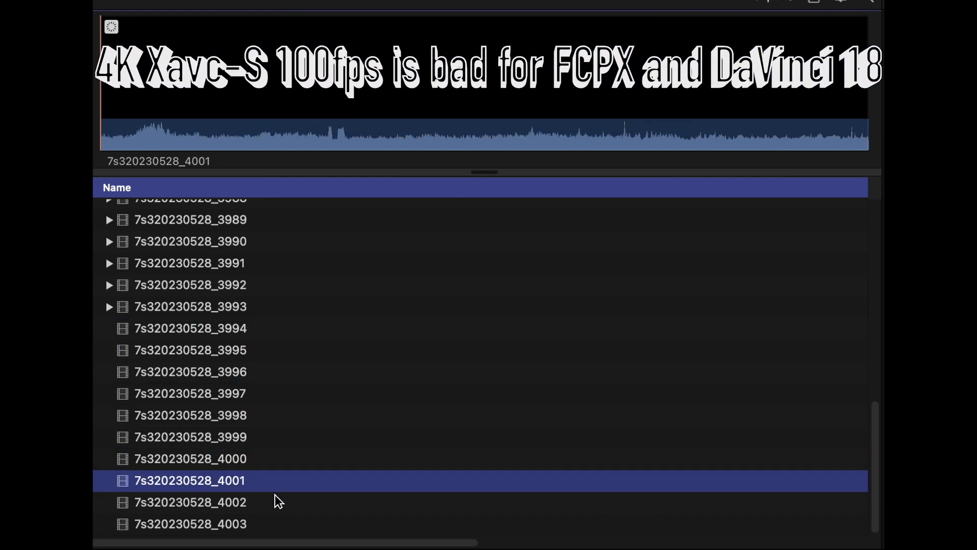
left_click(186, 523)
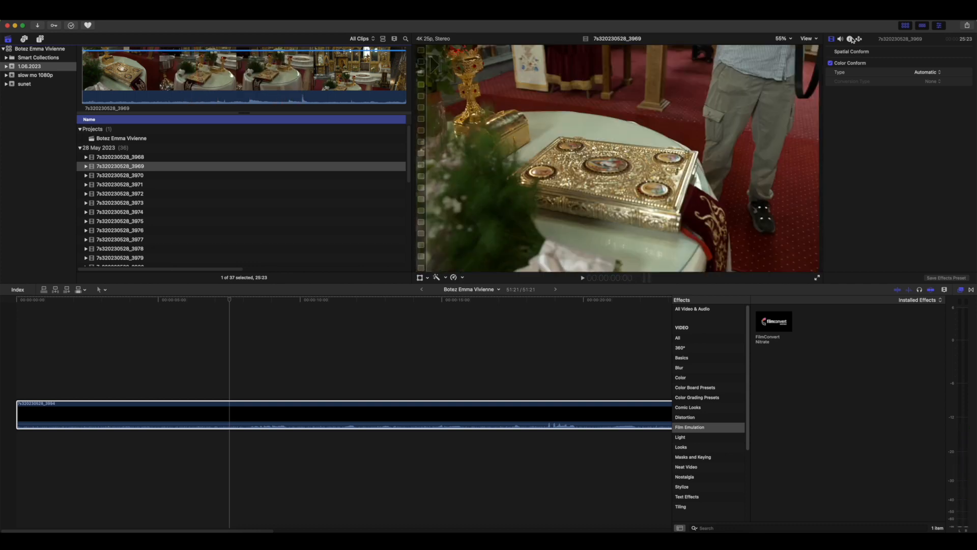
Show the Info inspector for clip 7s320230528_3994: 3840×2160 AVC, 51:84, black preview
left_click(851, 39)
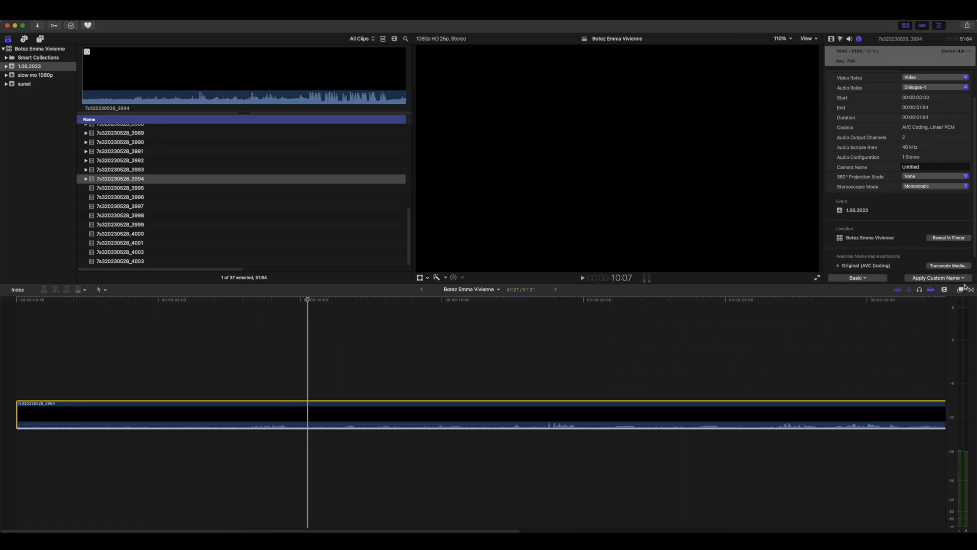
Switch to DaVinci Resolve 18 and select clip 7s320230528_3994.MP4 on Video 1, showing Media Offline
left_click(965, 290)
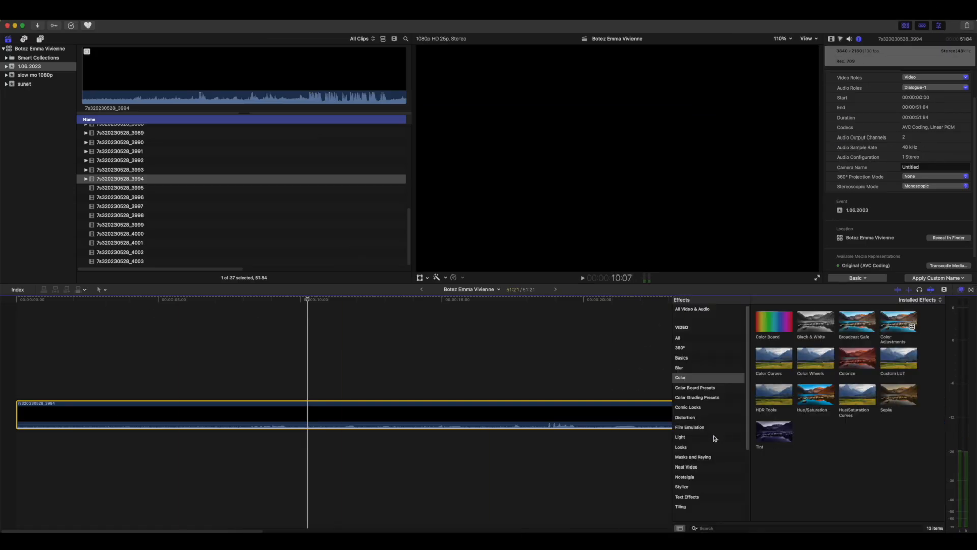
left_click(690, 426)
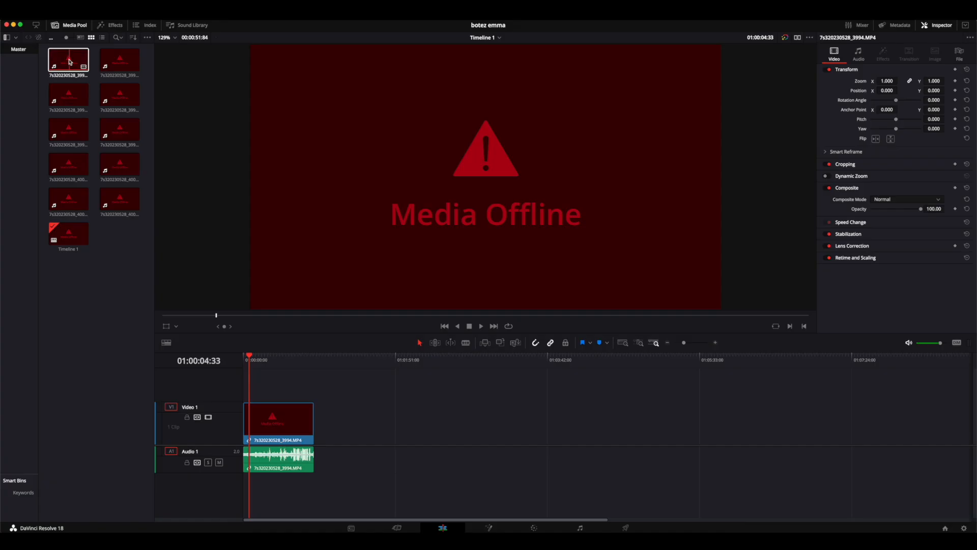
left_click(277, 417)
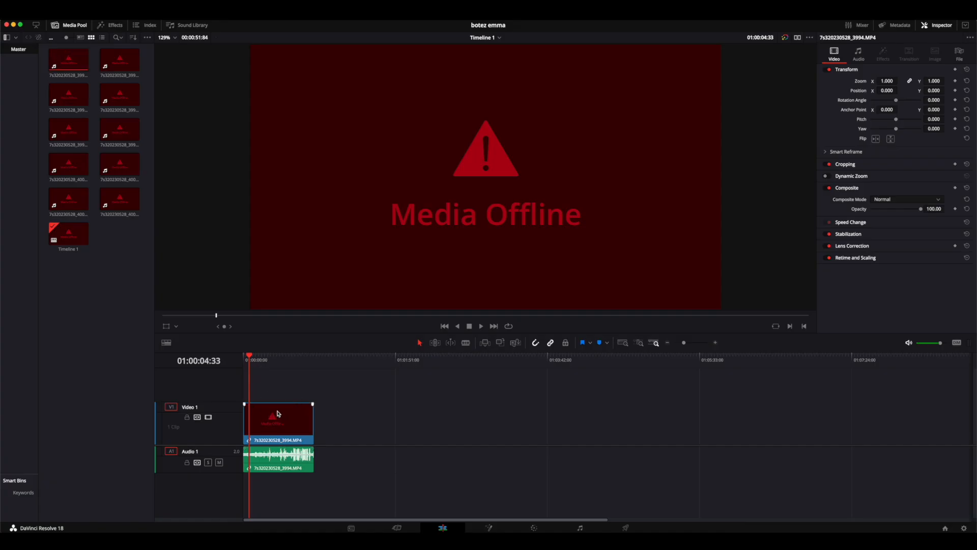